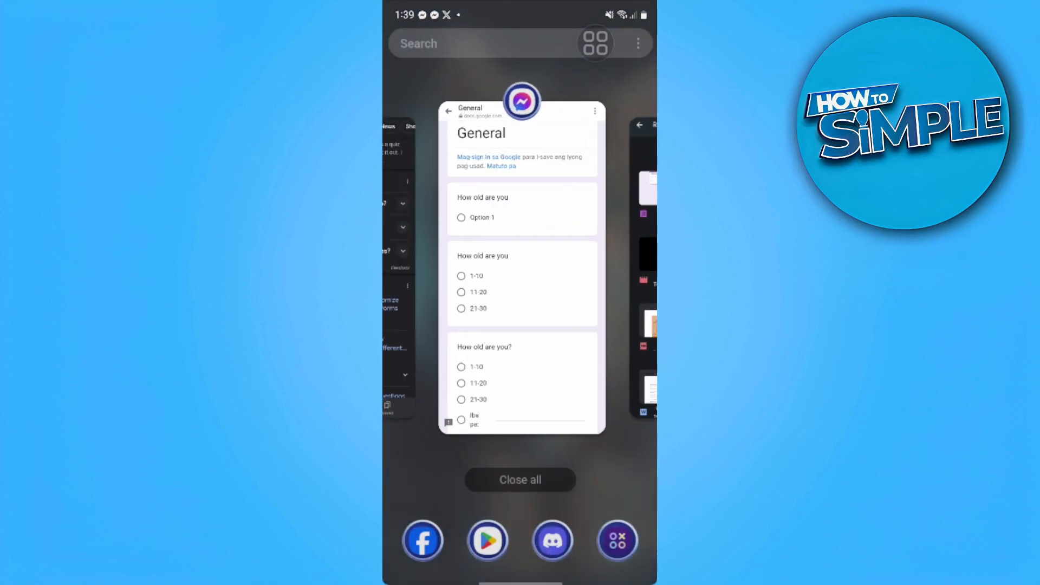
Step: Answer the General form with Option 1, 11-20 and 11-20, and submit the response
left_click(521, 266)
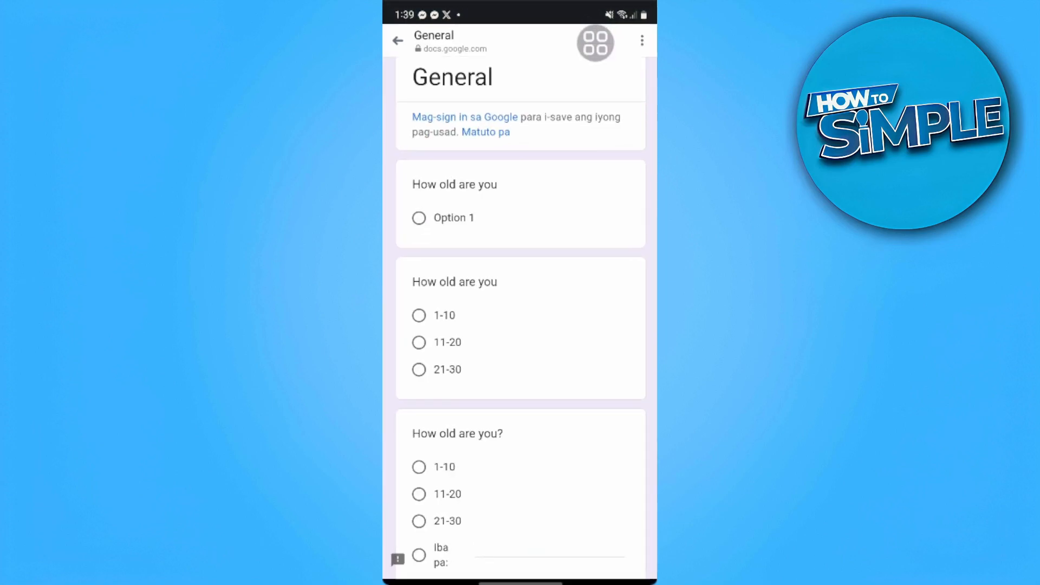
scroll("up", 3)
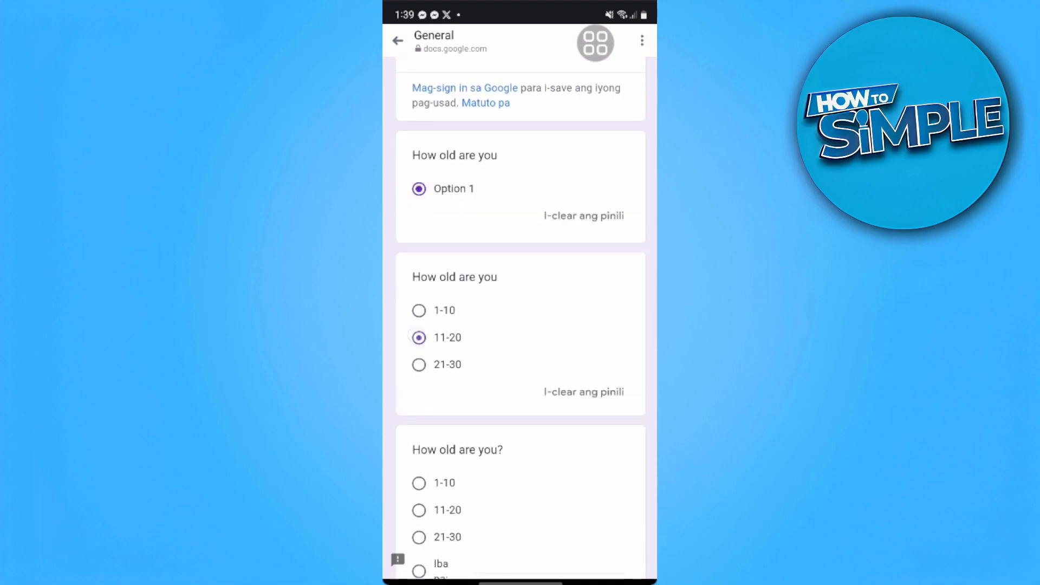
scroll("down", 3)
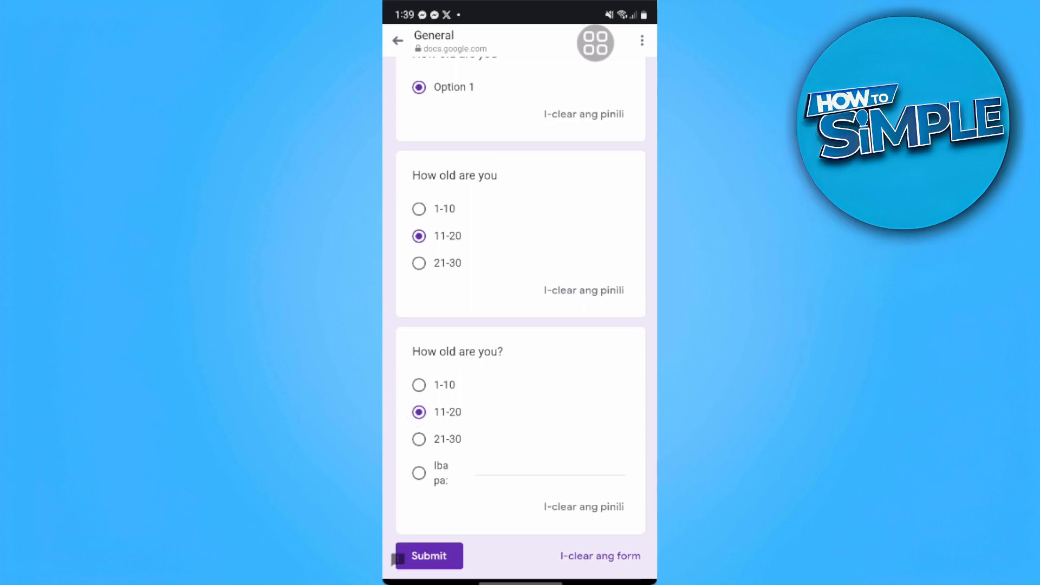
left_click(429, 556)
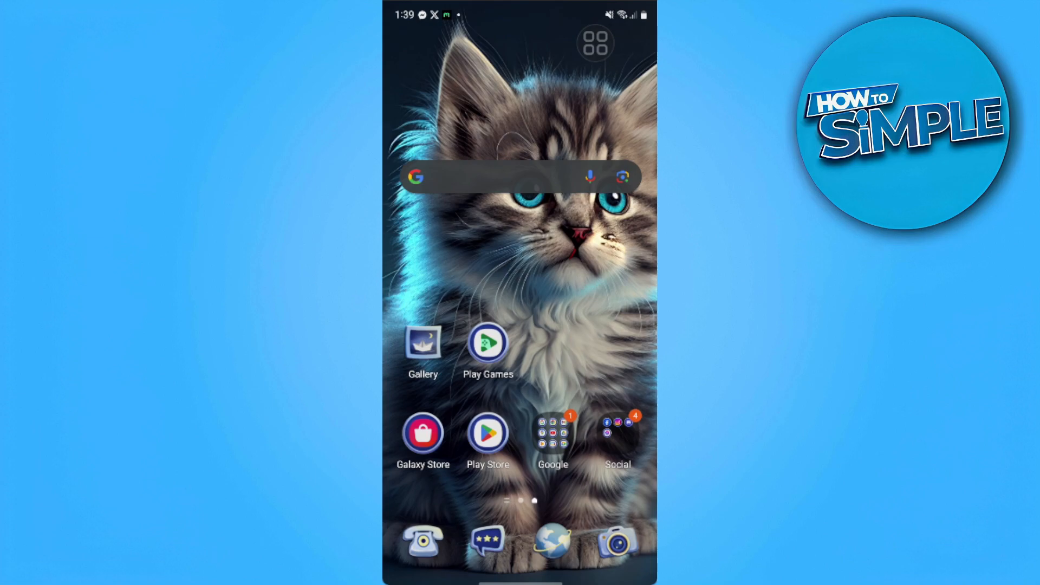
Step: Launch Google Drive and show the Recent files list with the Untitled form on top
left_click(553, 434)
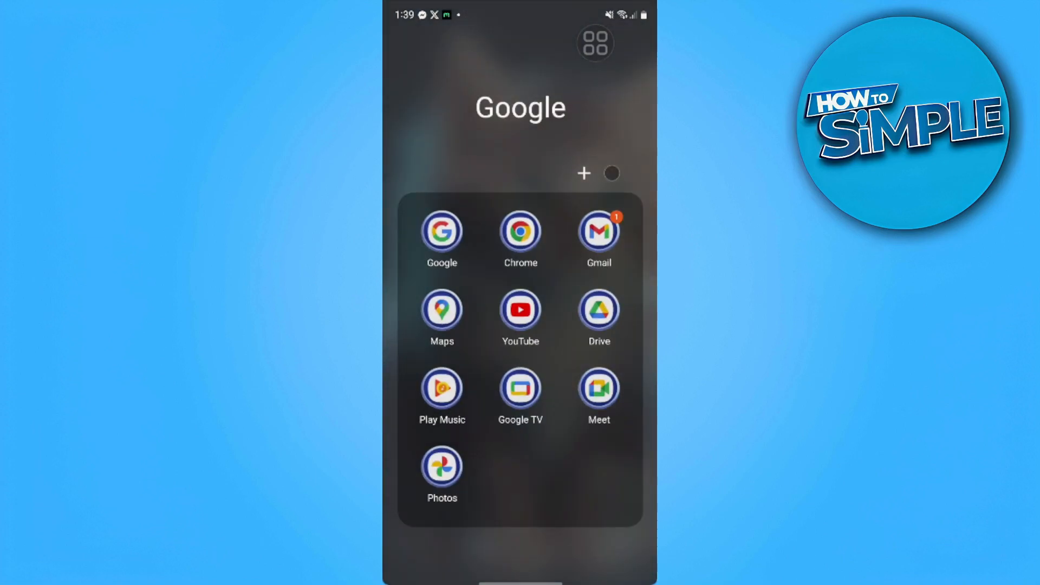
left_click(599, 310)
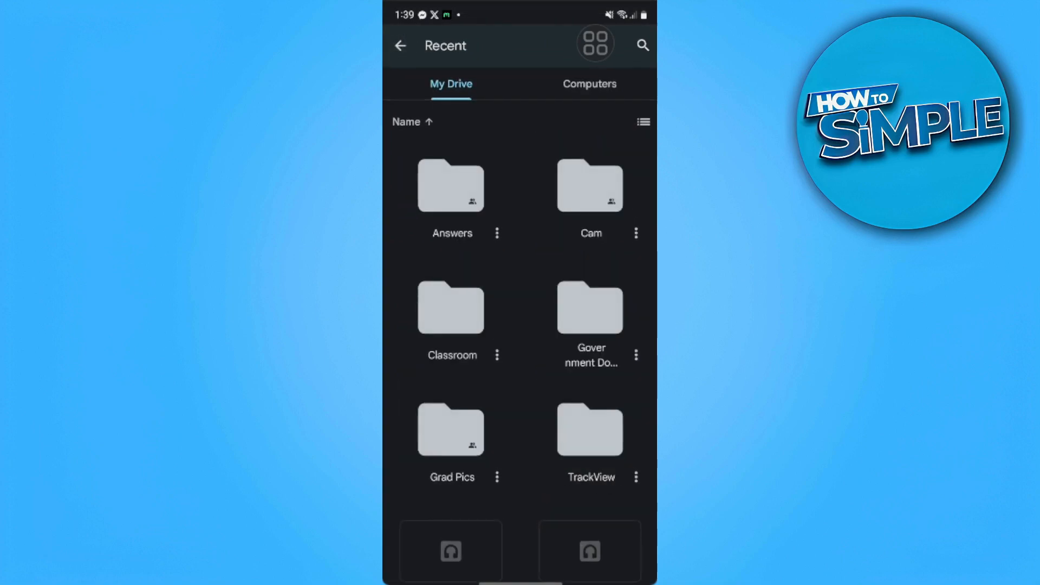
left_click(400, 46)
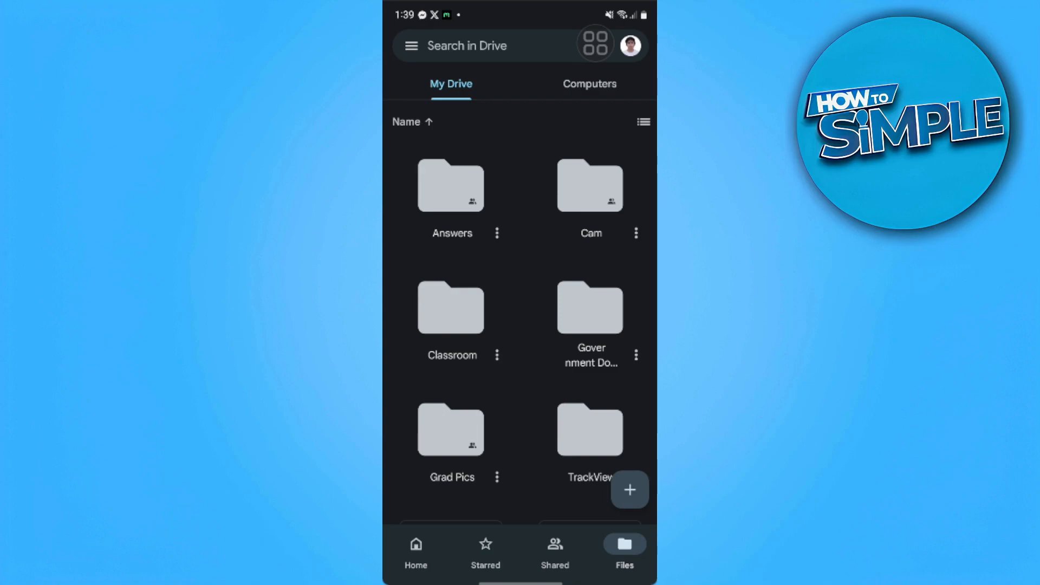
left_click(411, 45)
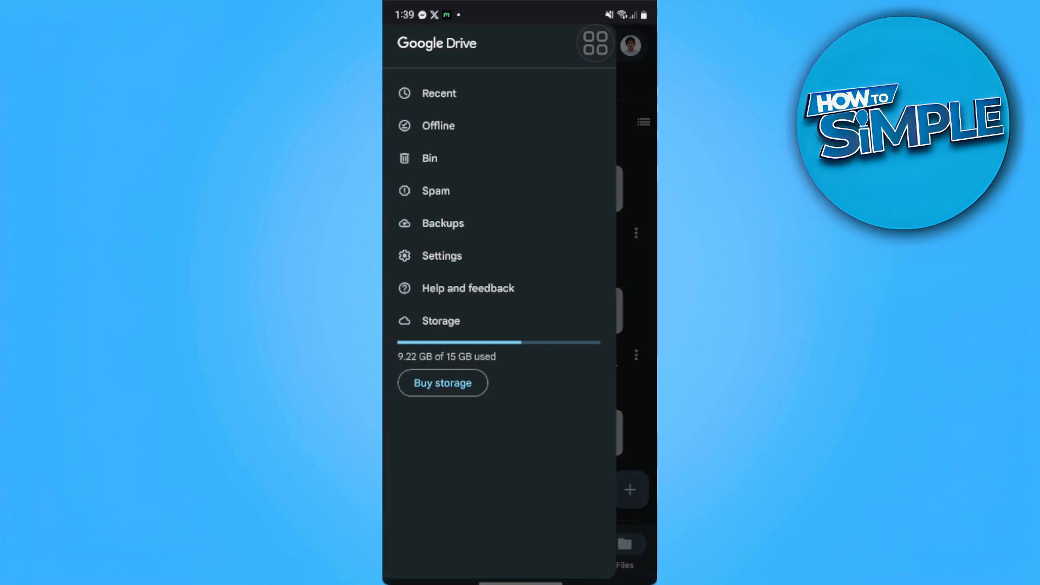
left_click(439, 93)
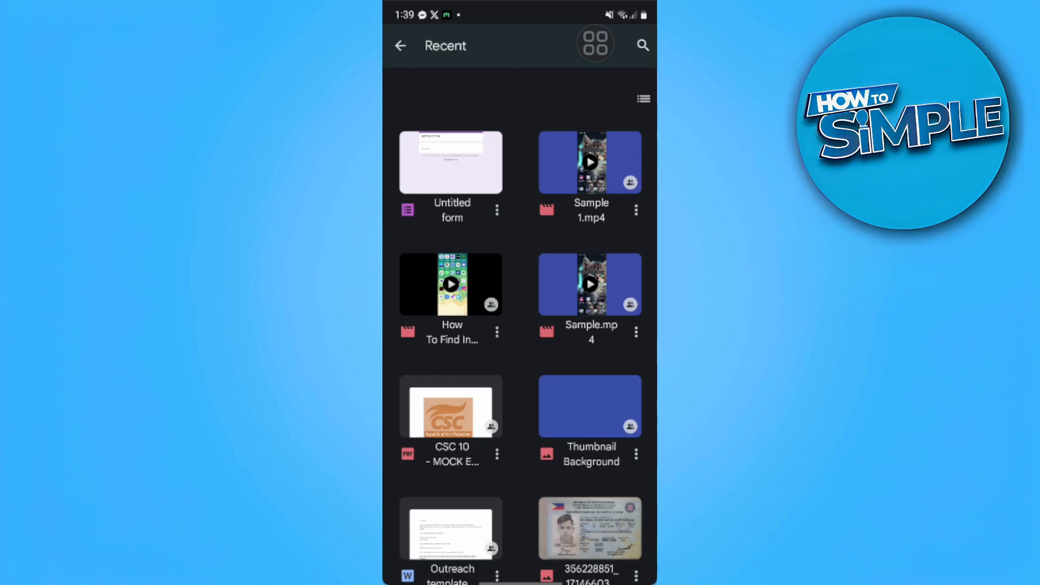
Step: Open the Untitled form from Recent in the browser editor
left_click(450, 163)
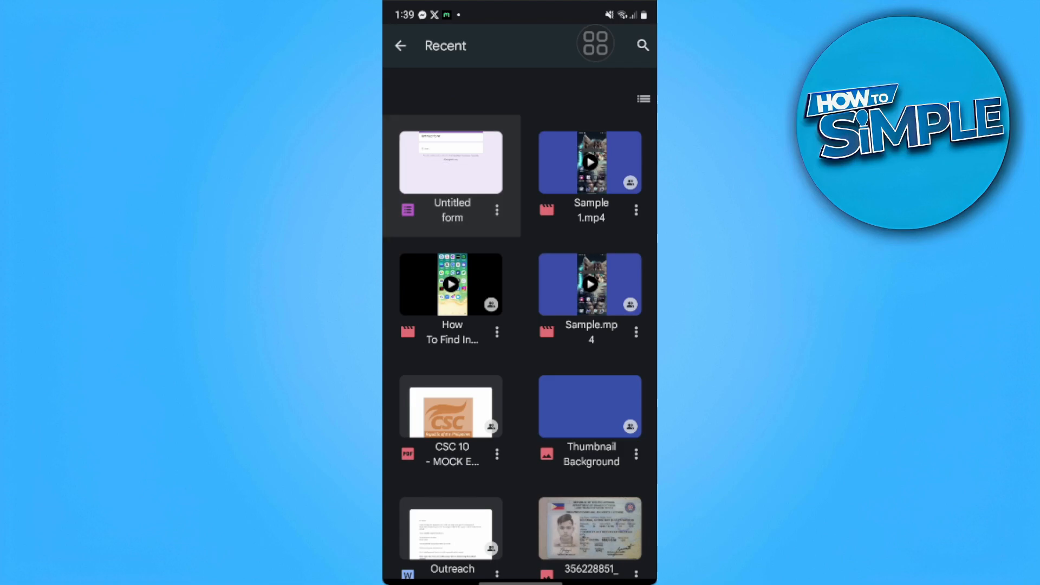
left_click(450, 162)
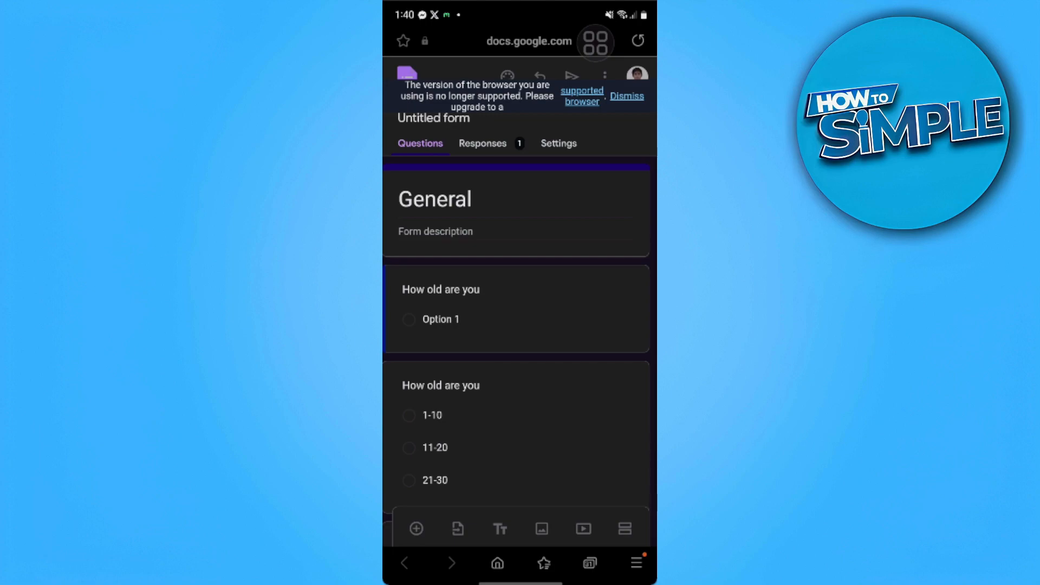
Step: Show the Responses summary with 1 response and the 100% Option 1 pie chart
left_click(435, 198)
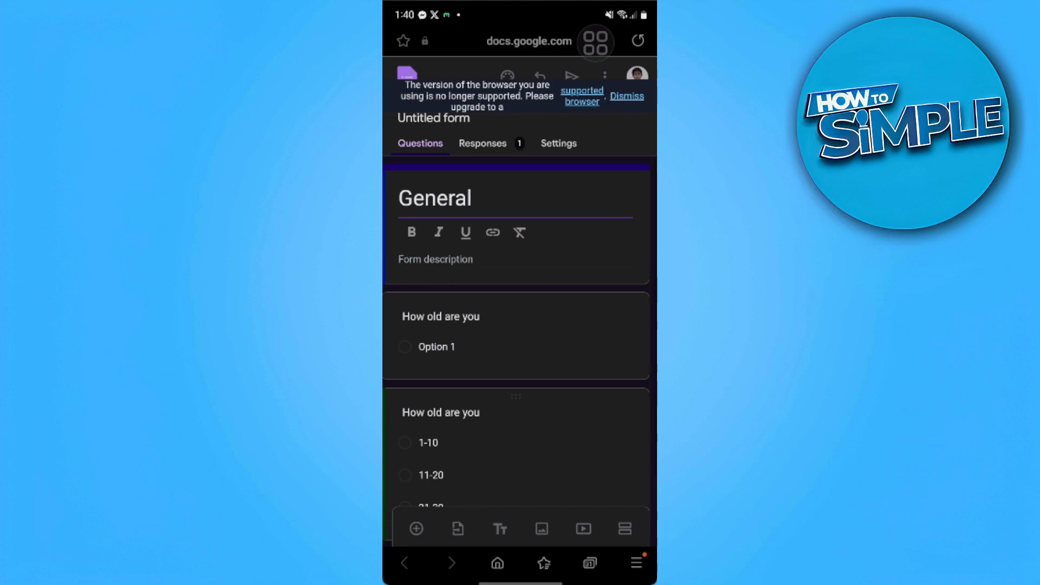
left_click(483, 143)
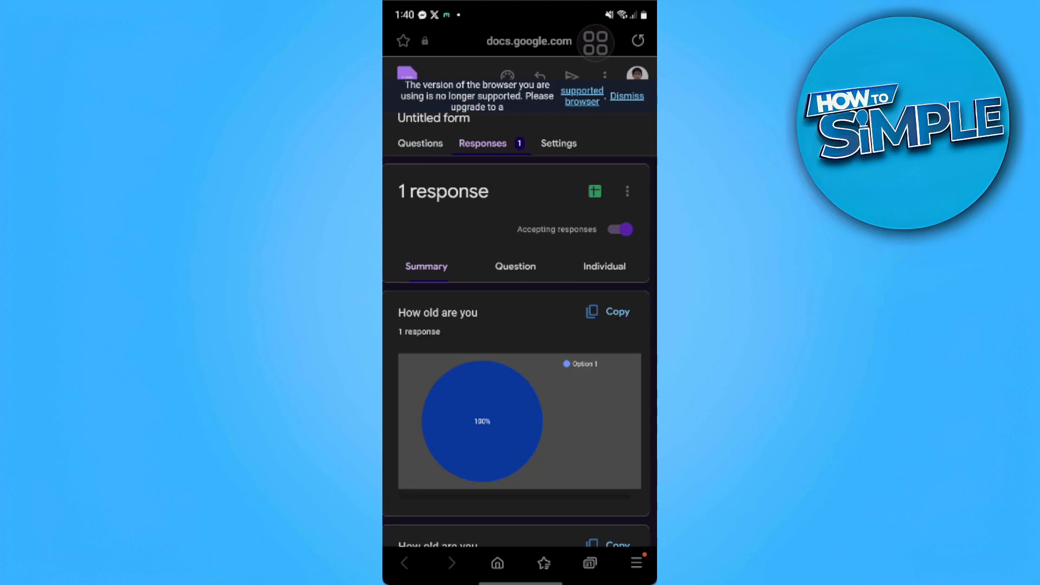
scroll("down", 3)
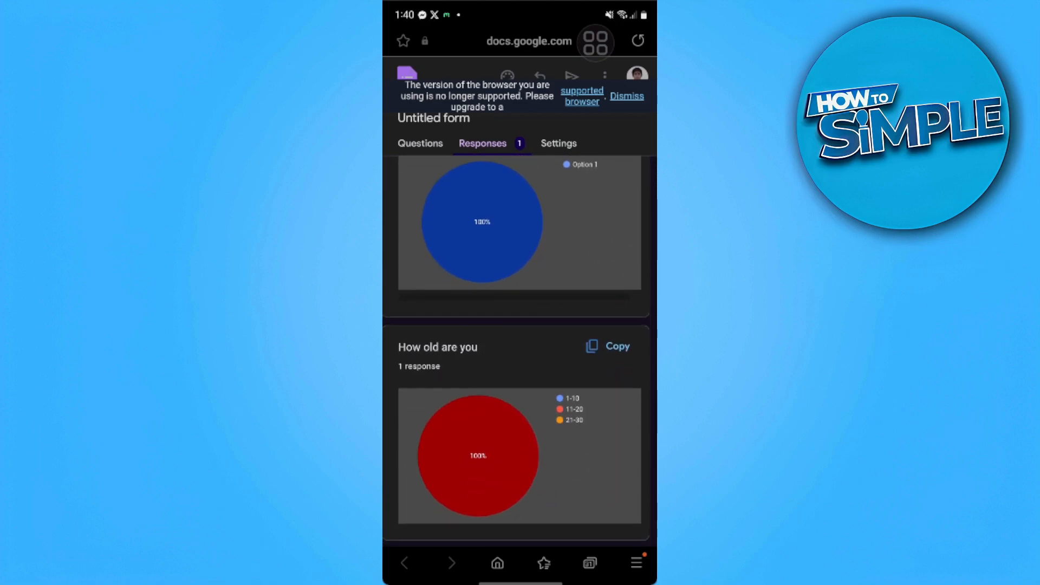
scroll("down", 3)
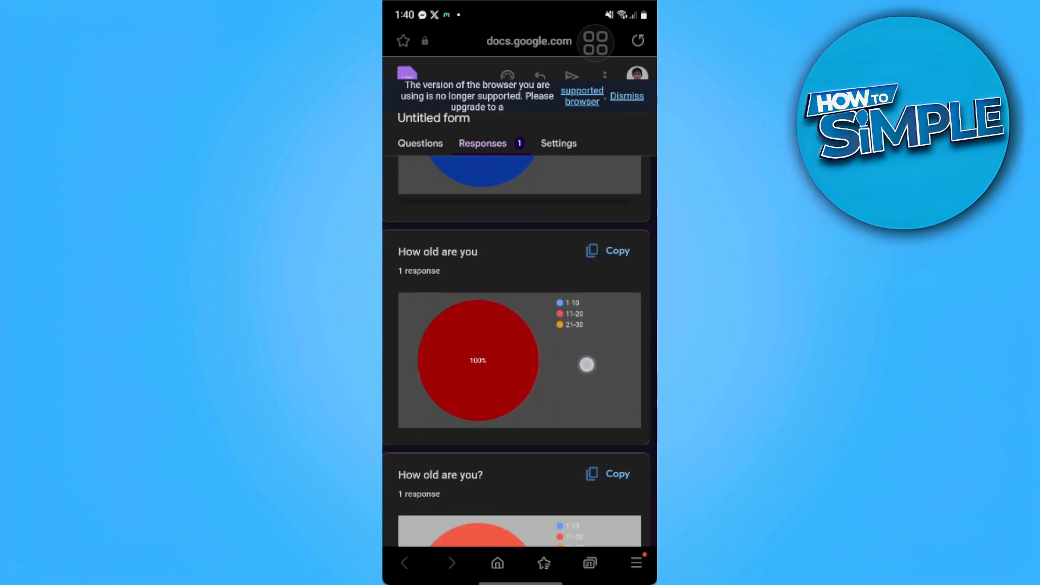
scroll("down", 3)
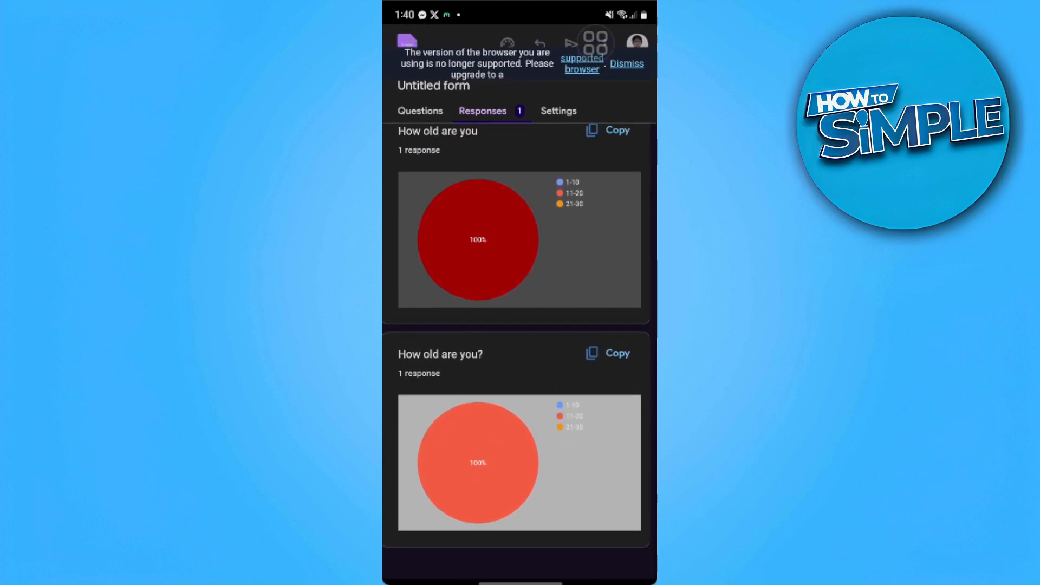
scroll("down", 3)
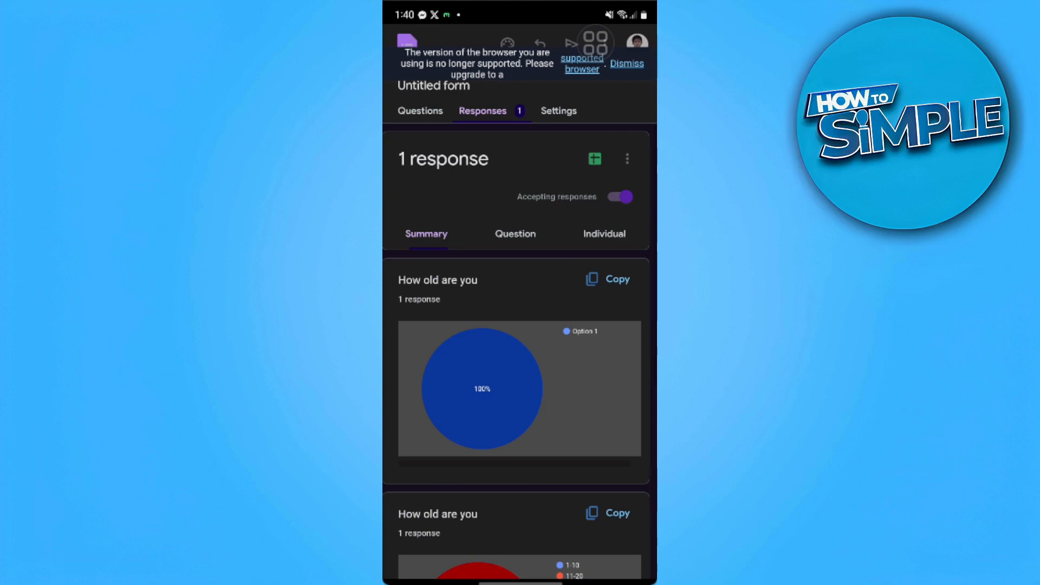